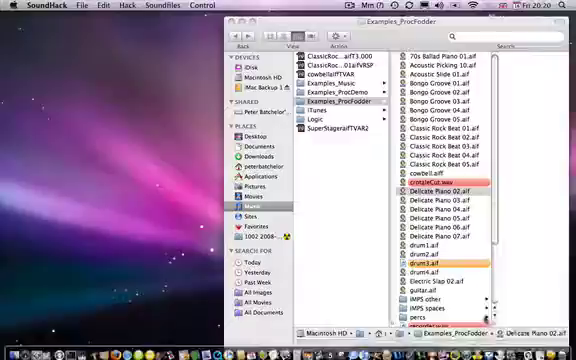
# - Open Delicate Piano 02.aif from the Examples_ProcFodder folder
pyautogui.click(432, 187)
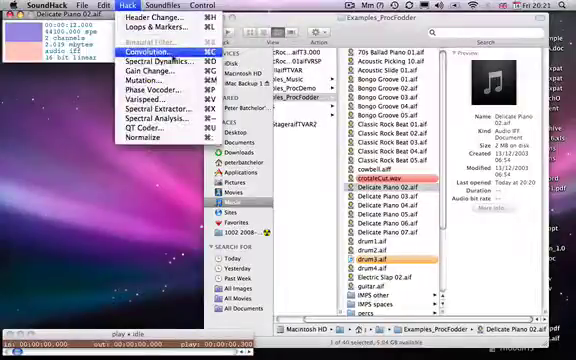
# - Open Hack > Convolution for Delicate Piano 02 (42 dB gain, Hamming window)
pyautogui.click(158, 45)
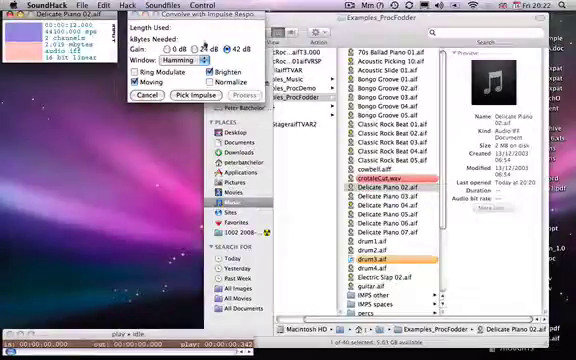
# - Load Bongo Groove 01.aif as the impulse response
pyautogui.click(230, 48)
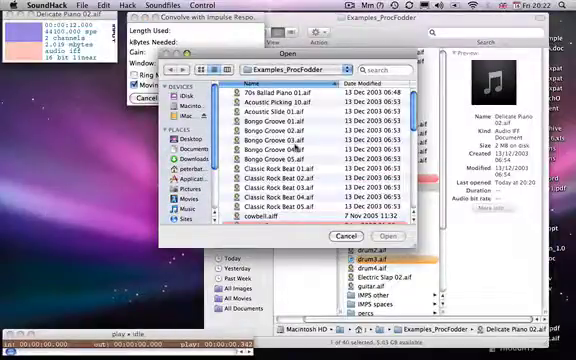
pyautogui.click(290, 122)
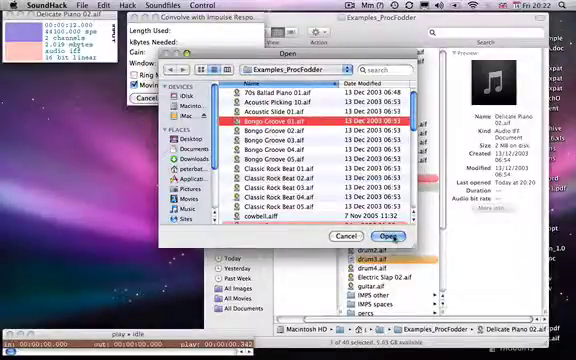
pyautogui.click(396, 235)
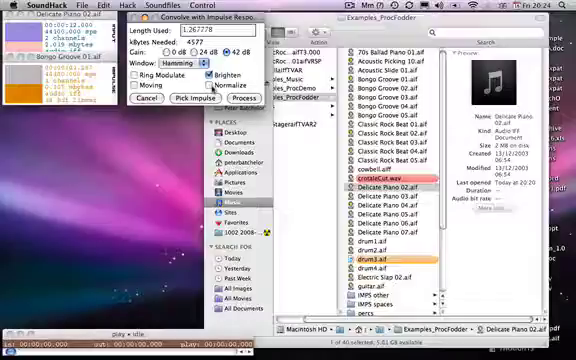
# - Keep 42 dB gain, Hamming window, Brighten on and Moving off
pyautogui.click(245, 98)
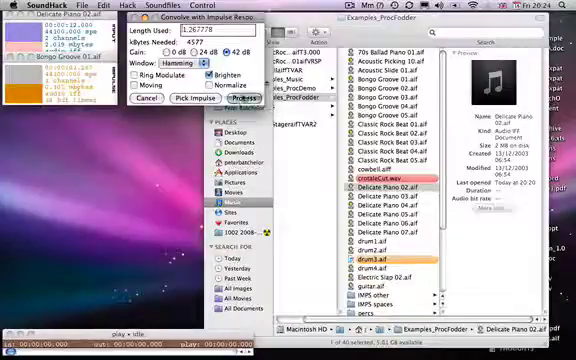
# - Process the Delicate Piano 02 convolution with the Bongo Groove 01 impulse
pyautogui.click(243, 98)
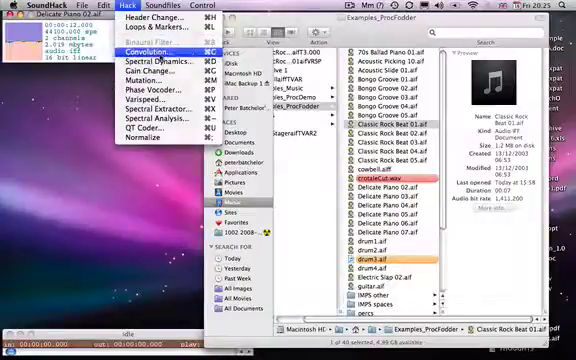
# - Start a new convolution of Delicate Piano 02 with Classic Rock Beat 01
pyautogui.click(148, 48)
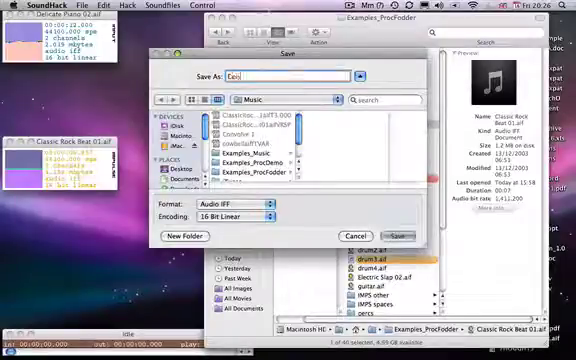
# - Save the convolution output as 'Convolve2'
pyautogui.write('Convolve2')
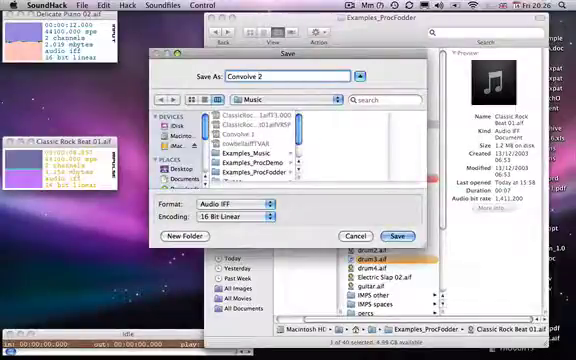
pyautogui.click(398, 235)
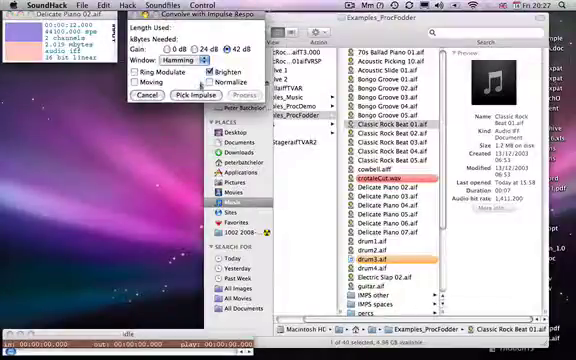
# - Load Classic Rock Beat 01 as impulse, enable Moving with 0.2 length used
pyautogui.click(179, 94)
pyautogui.write('0.2')
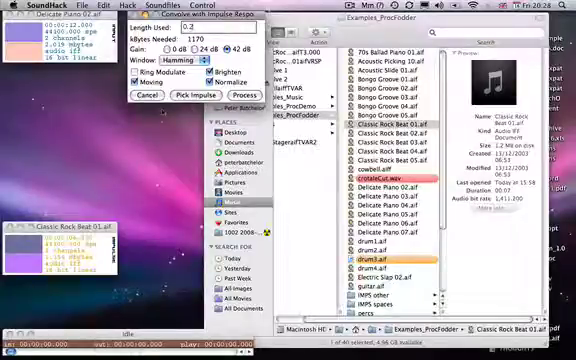
pyautogui.click(150, 55)
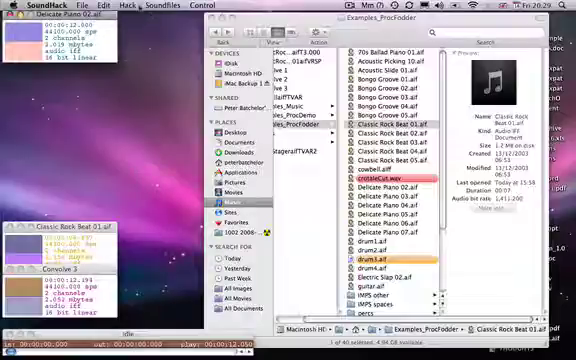
# - Open the Hack menu with Convolve 3 in front
pyautogui.click(127, 9)
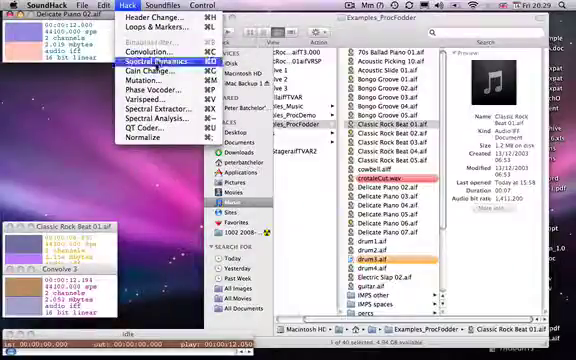